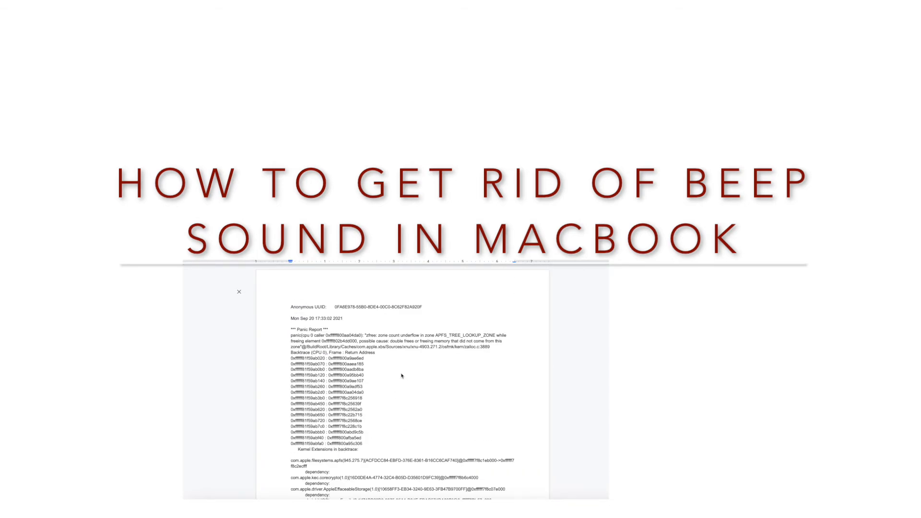
{"action": "mouse_move", "coordinate": [450, 380]}
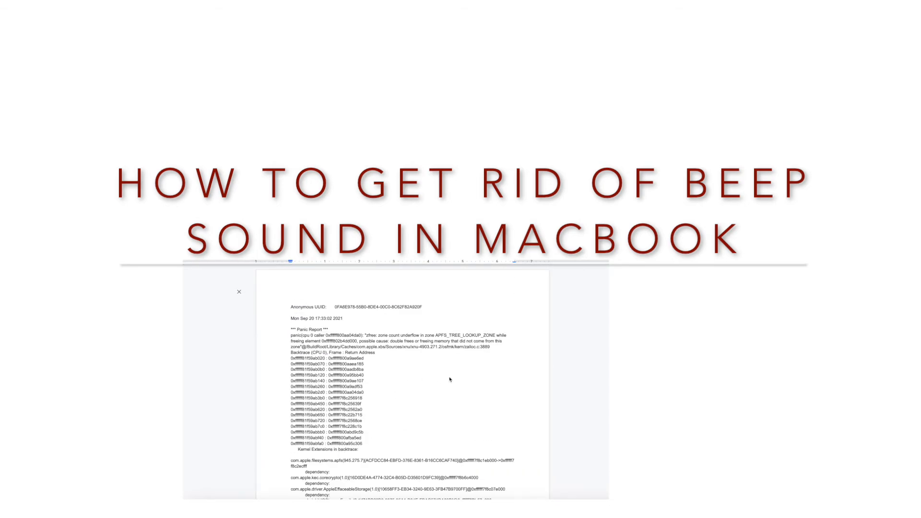
Step: From the Apple menu show About This Mac and check for software updates
{"action": "scroll", "scroll_direction": "down", "scroll_amount": 3}
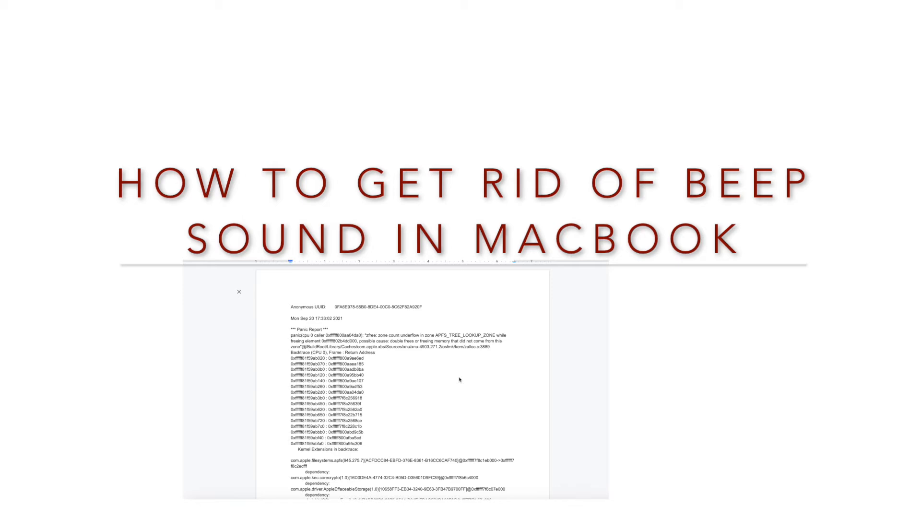
{"action": "scroll", "scroll_direction": "down", "scroll_amount": 3}
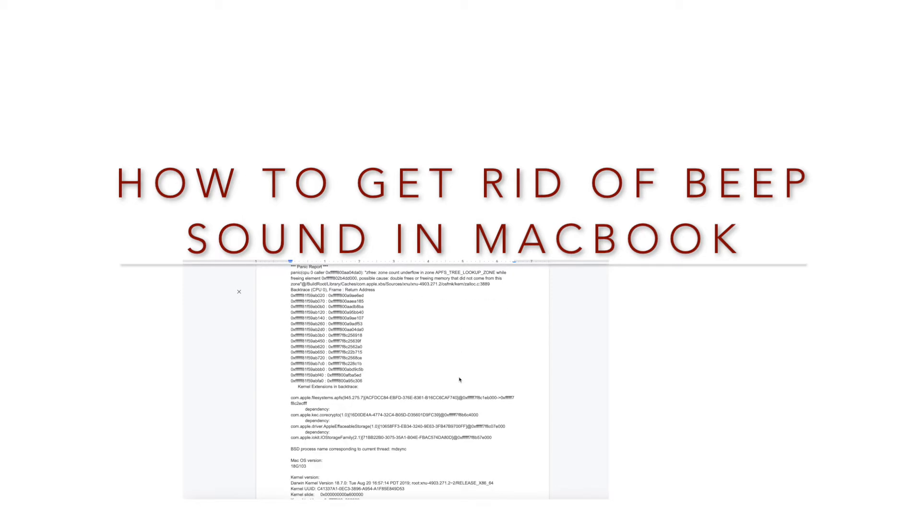
{"action": "scroll", "scroll_direction": "down", "scroll_amount": 3}
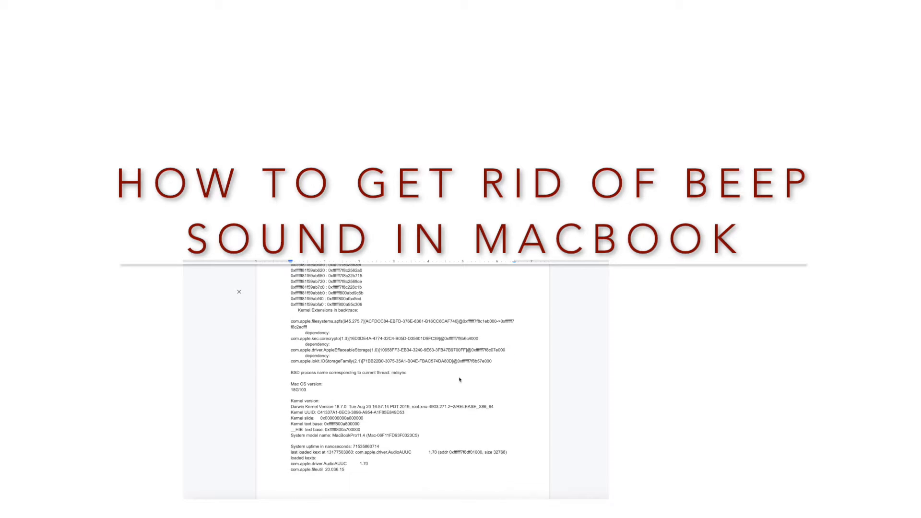
{"action": "scroll", "scroll_direction": "down", "scroll_amount": 3}
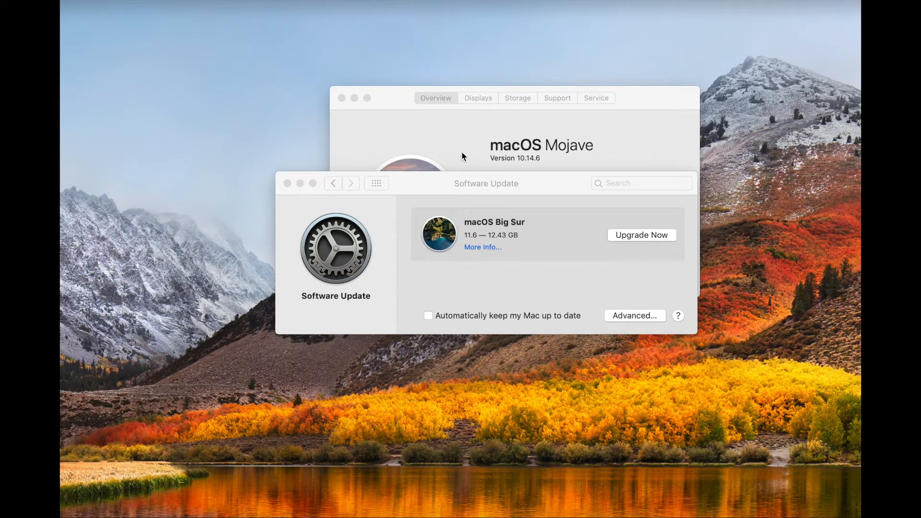
{"action": "mouse_move", "coordinate": [453, 186]}
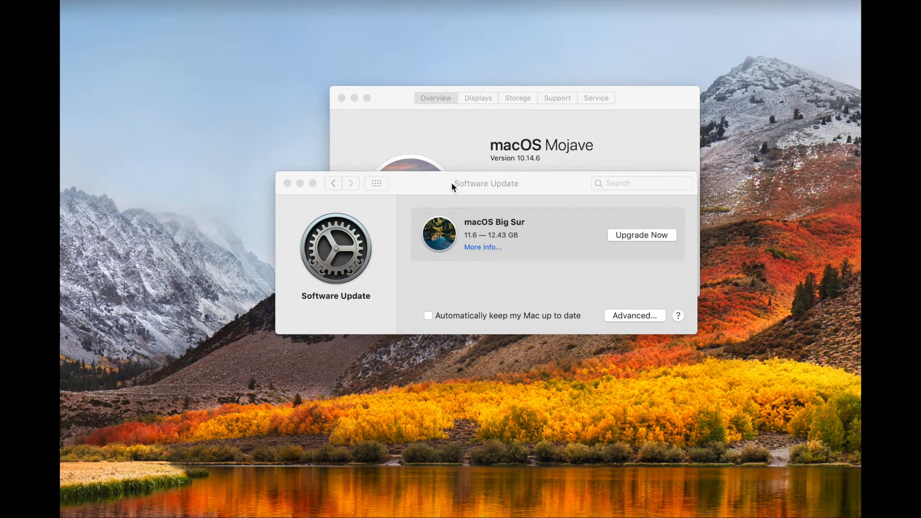
{"action": "mouse_move", "coordinate": [484, 254]}
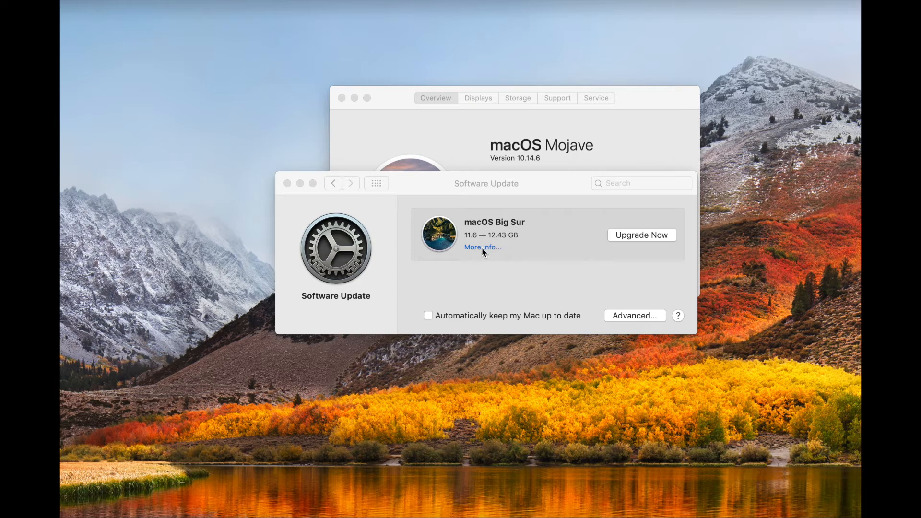
{"action": "mouse_move", "coordinate": [453, 312]}
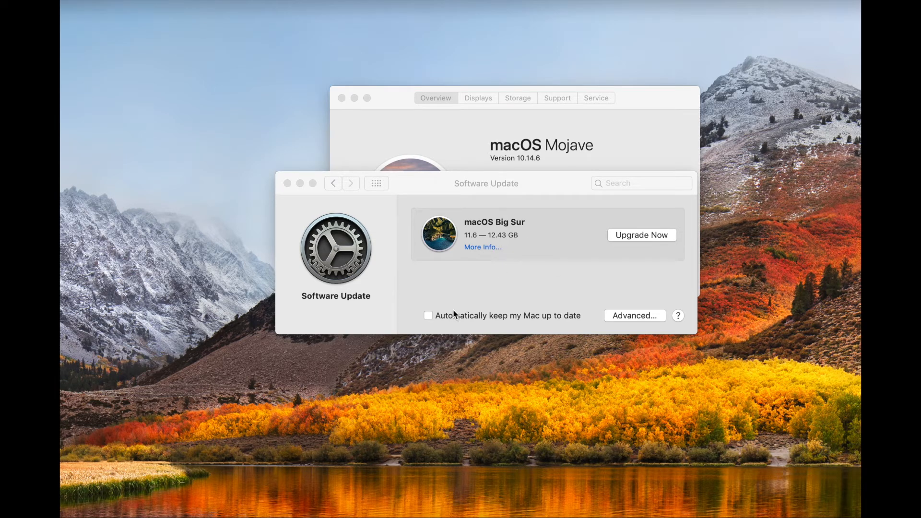
{"action": "mouse_move", "coordinate": [343, 226]}
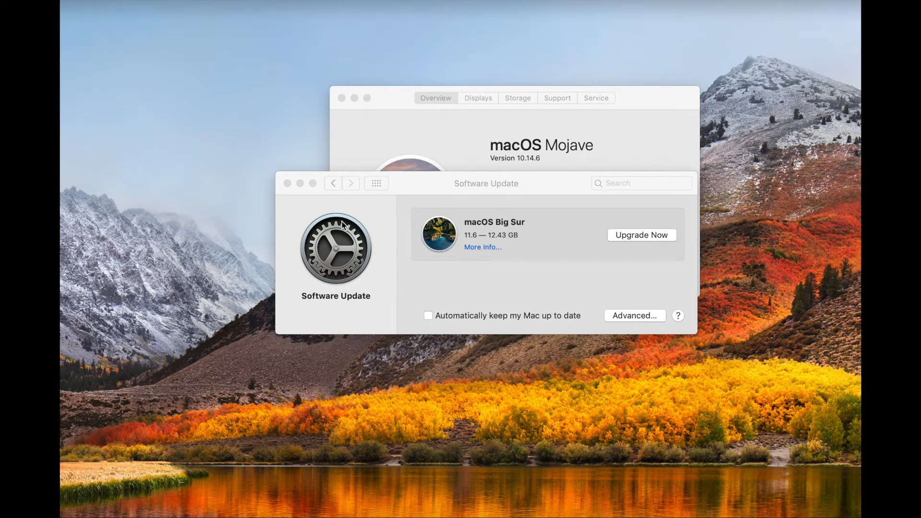
{"action": "mouse_move", "coordinate": [300, 164]}
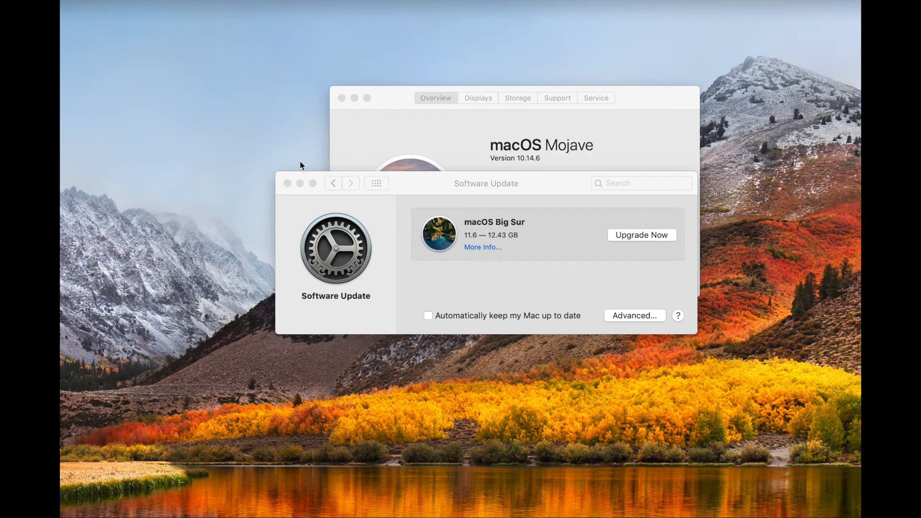
{"action": "left_click", "coordinate": [296, 184]}
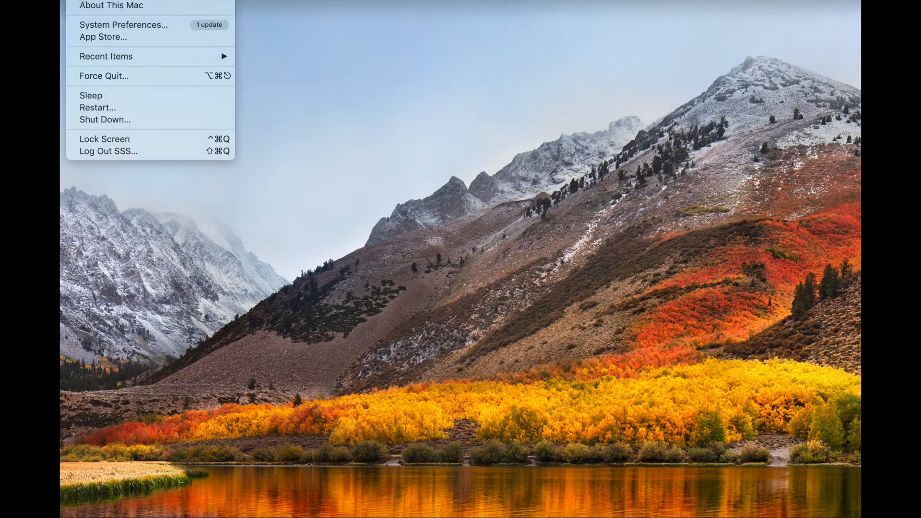
{"action": "left_click", "coordinate": [109, 6]}
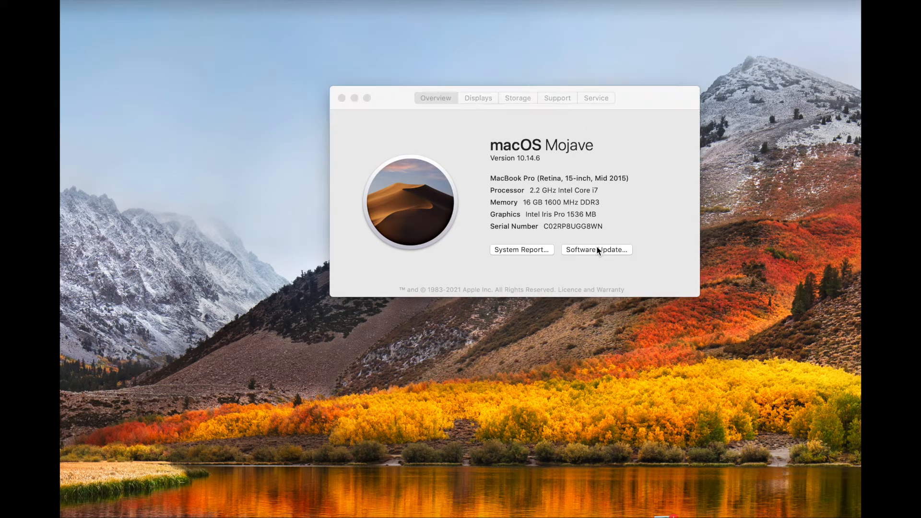
{"action": "left_click", "coordinate": [597, 250]}
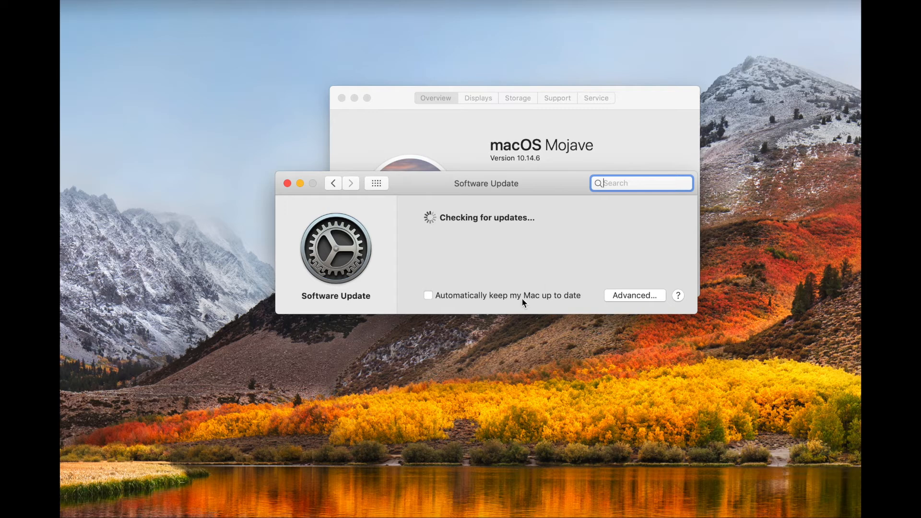
{"action": "mouse_move", "coordinate": [610, 284]}
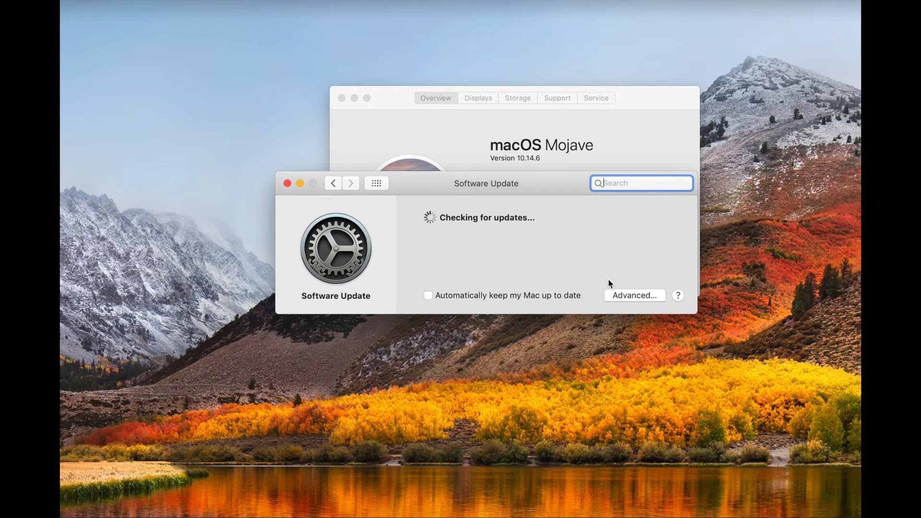
{"action": "mouse_move", "coordinate": [546, 248]}
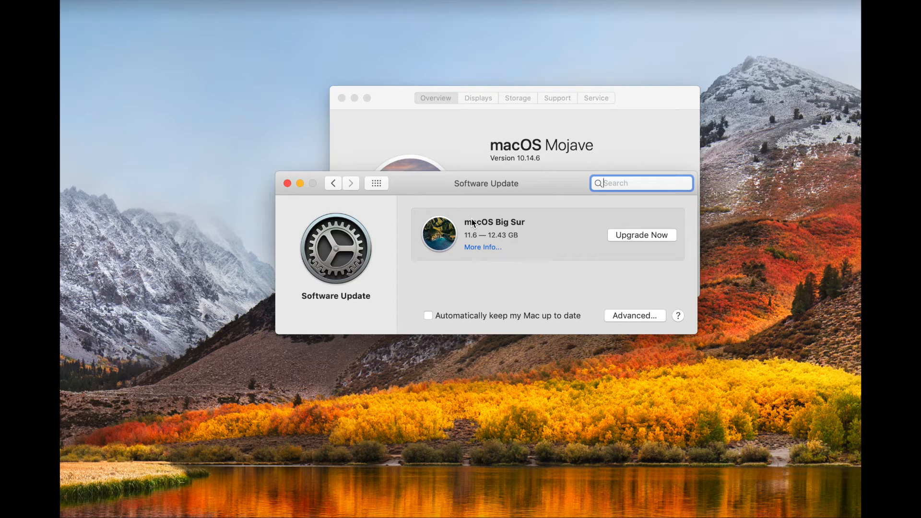
{"action": "mouse_move", "coordinate": [345, 288]}
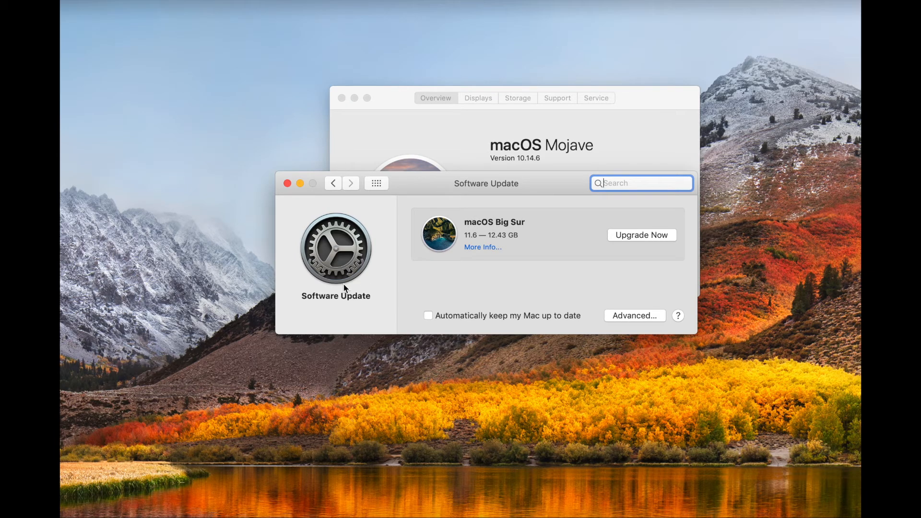
Step: Review the Advanced automatic update options, dismiss them and close Software Update
{"action": "left_click", "coordinate": [635, 316]}
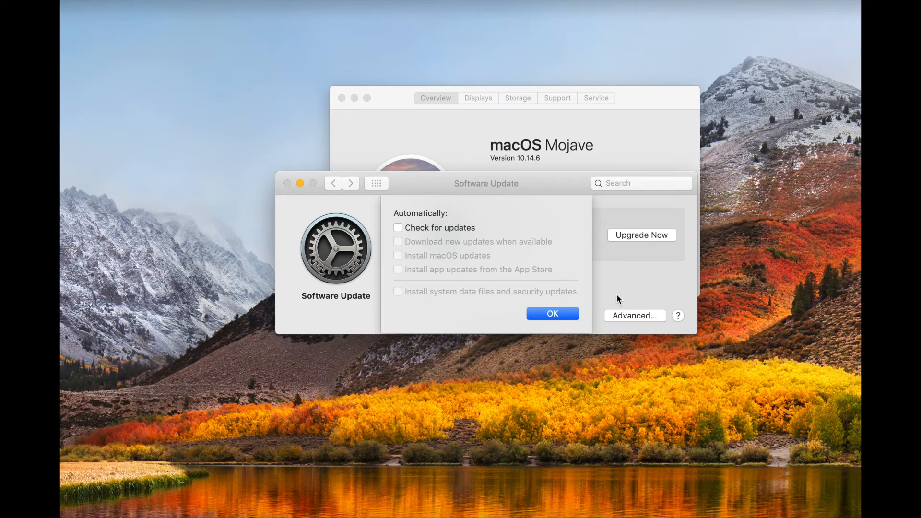
{"action": "left_click", "coordinate": [553, 313]}
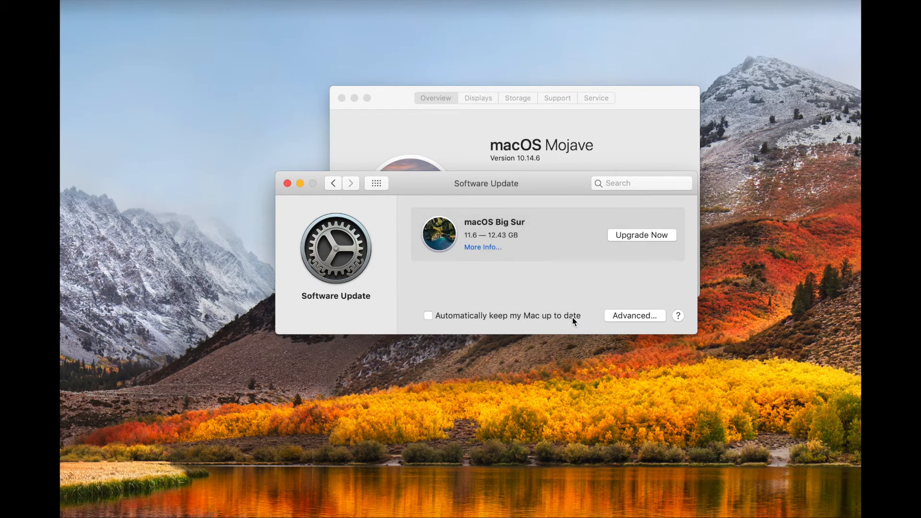
{"action": "mouse_move", "coordinate": [411, 257]}
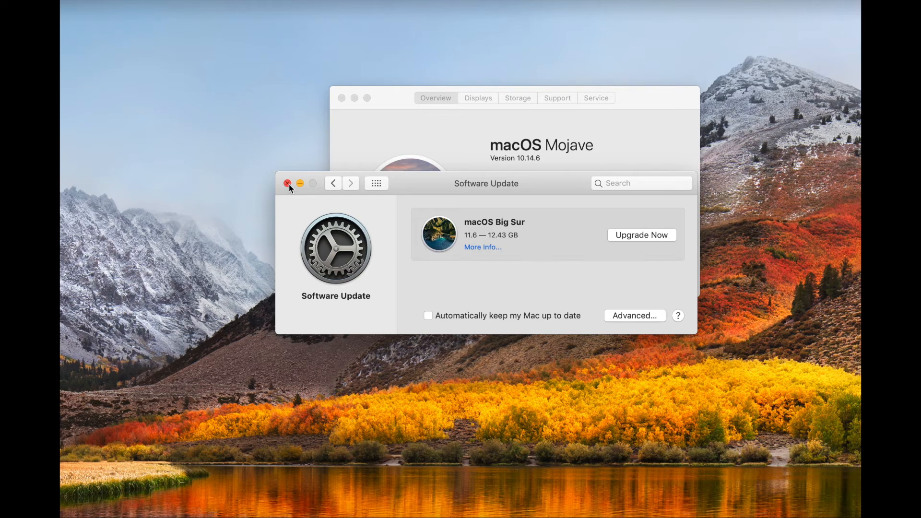
{"action": "left_click", "coordinate": [288, 183]}
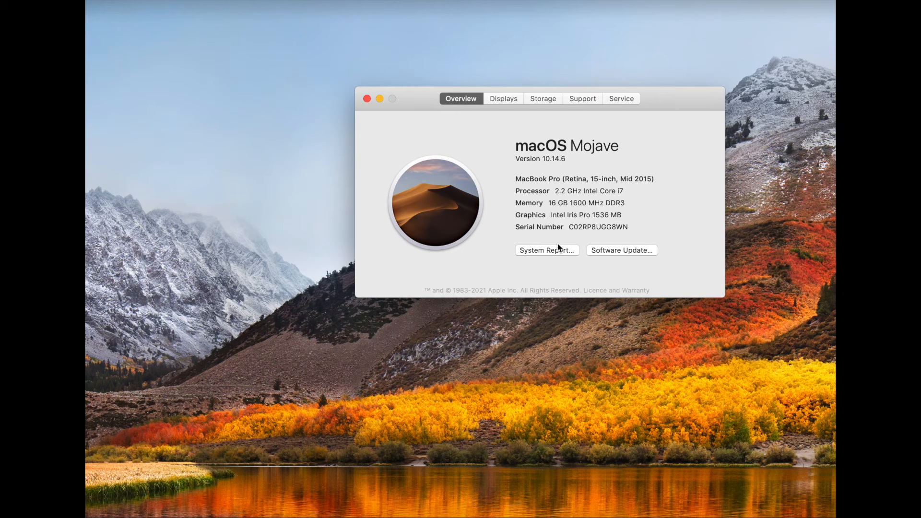
Step: Collapse the Hardware and Network sidebar categories so only Software stays expanded
{"action": "left_click", "coordinate": [547, 250]}
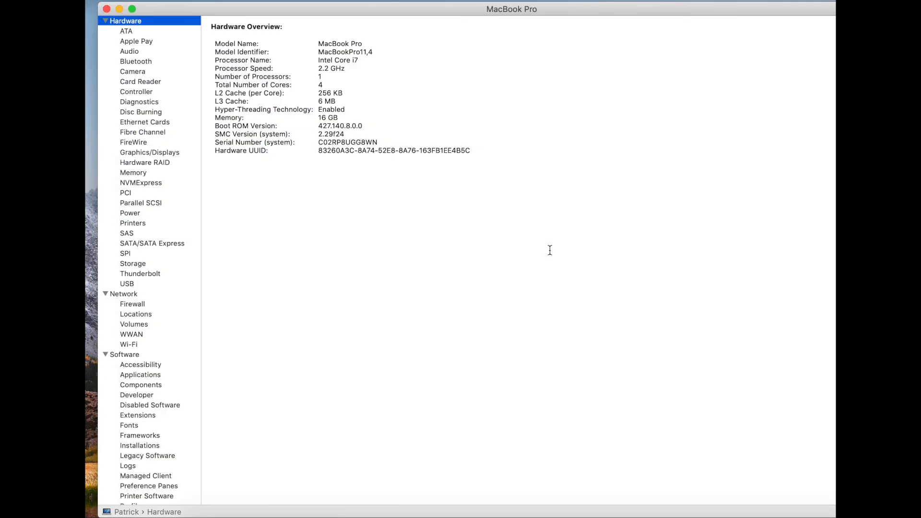
{"action": "mouse_move", "coordinate": [106, 48]}
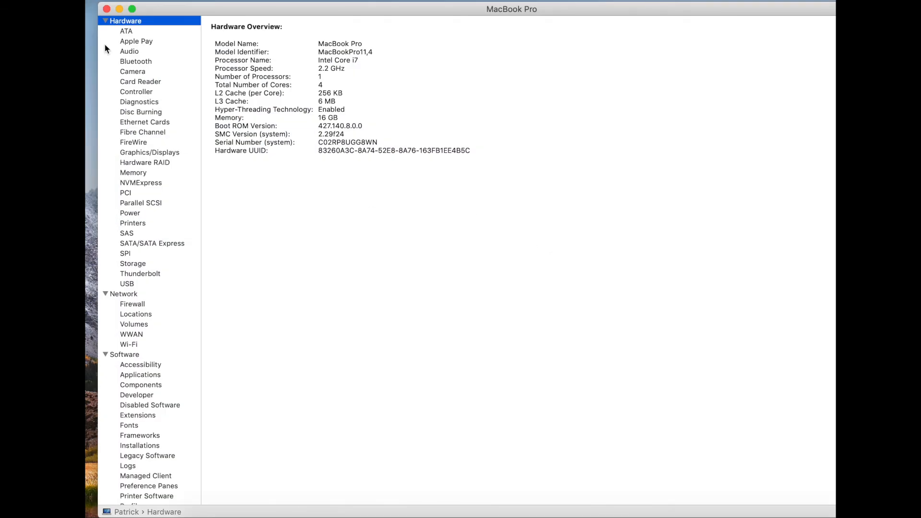
{"action": "left_click", "coordinate": [104, 20]}
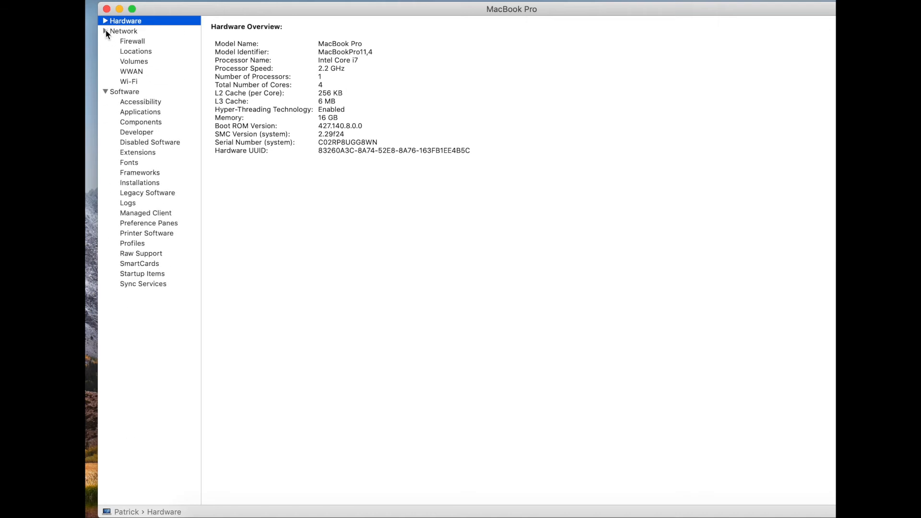
{"action": "left_click", "coordinate": [104, 31]}
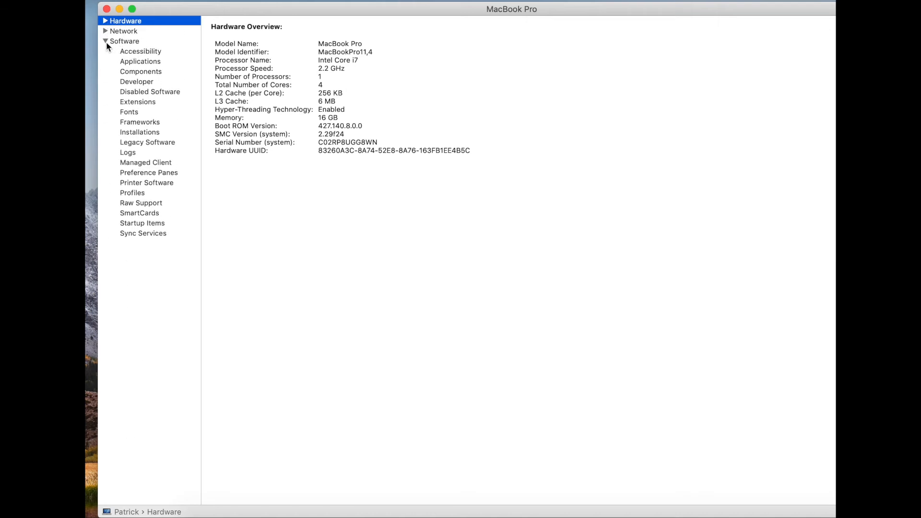
{"action": "mouse_move", "coordinate": [150, 104]}
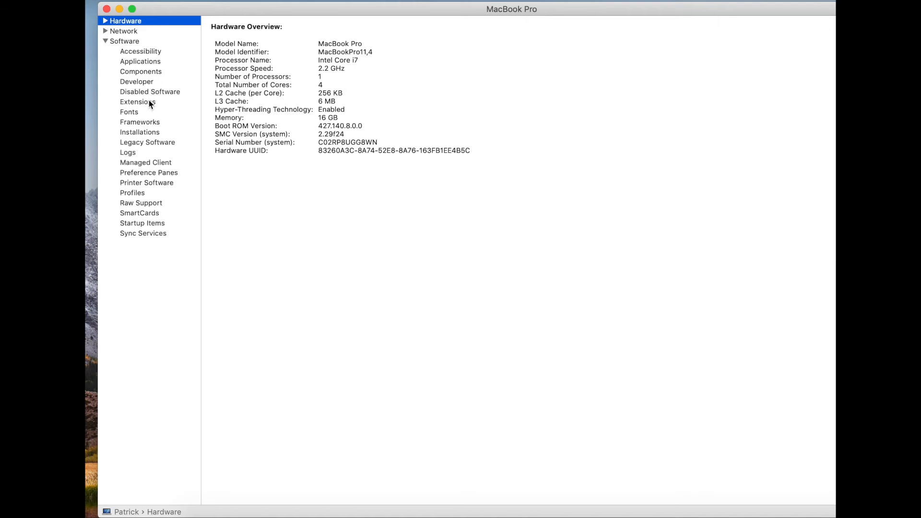
Step: Show Software Installations sorted newest first, Device Support Update on top, list pane shrunk to five entries
{"action": "left_click", "coordinate": [140, 132]}
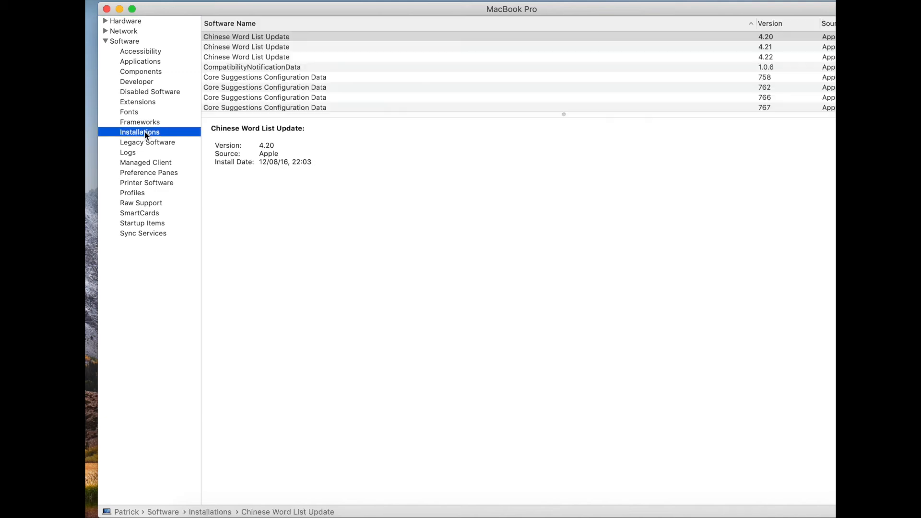
{"action": "mouse_move", "coordinate": [156, 128]}
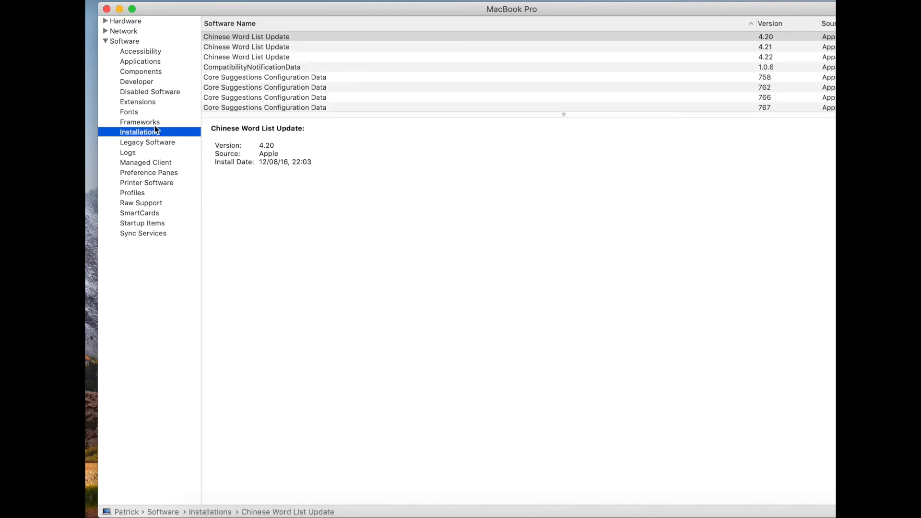
{"action": "mouse_move", "coordinate": [834, 151]}
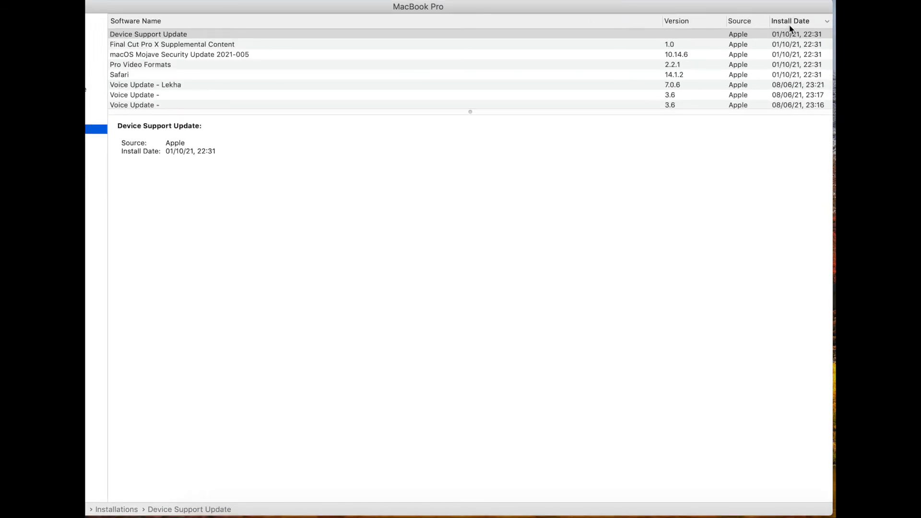
{"action": "mouse_move", "coordinate": [715, 115]}
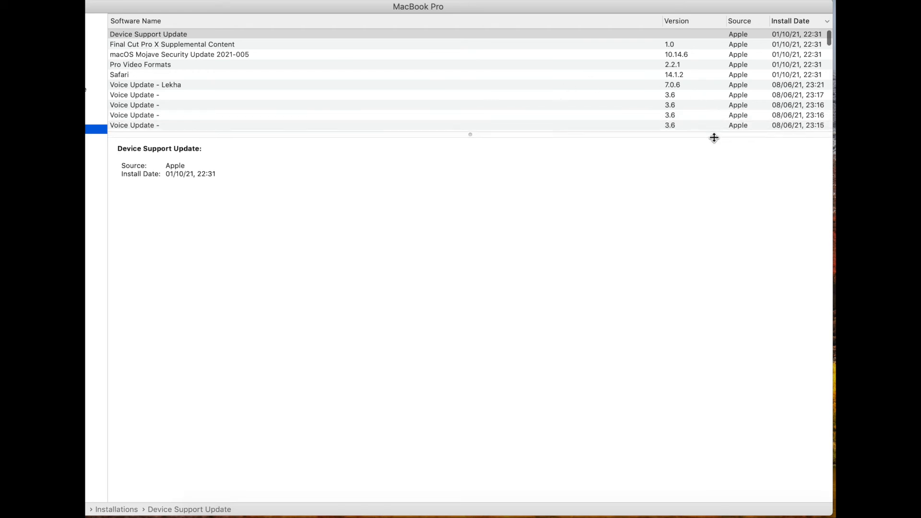
{"action": "left_click_drag", "start_coordinate": [470, 134], "coordinate": [470, 86]}
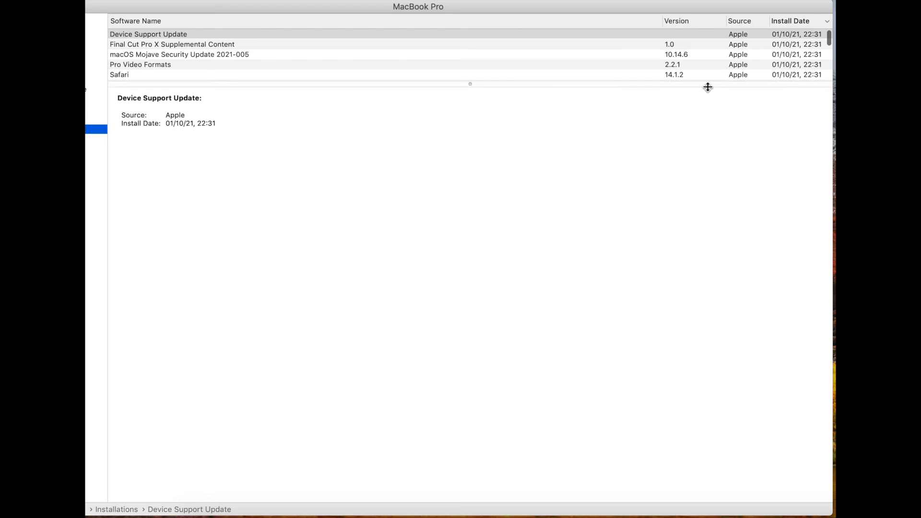
{"action": "scroll", "scroll_direction": "down", "scroll_amount": 3}
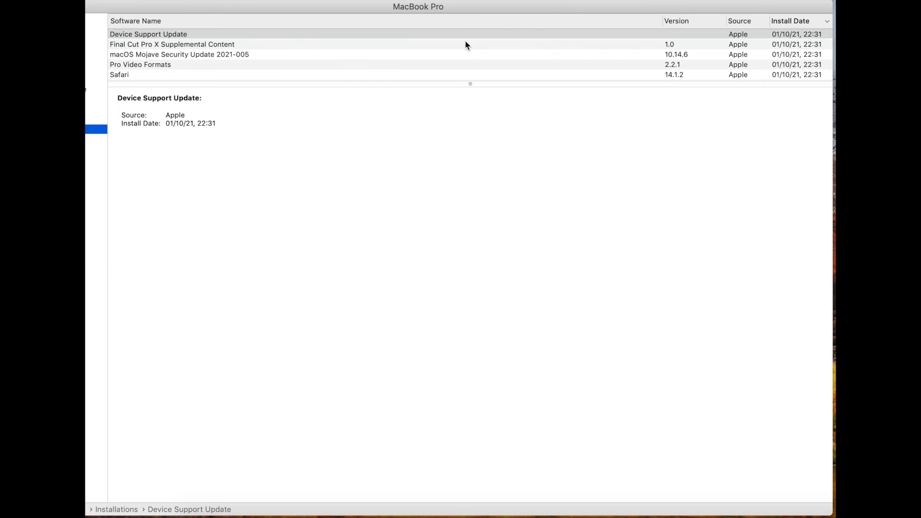
{"action": "mouse_move", "coordinate": [190, 38]}
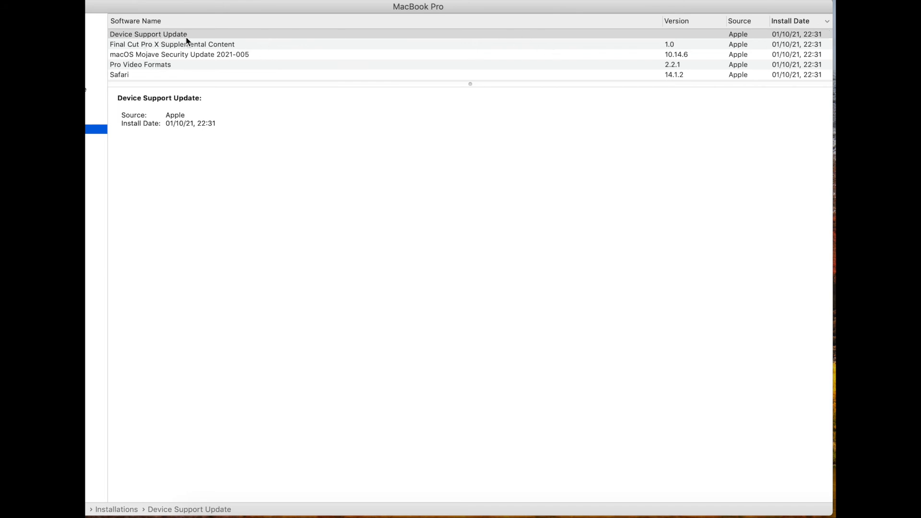
{"action": "mouse_move", "coordinate": [219, 67]}
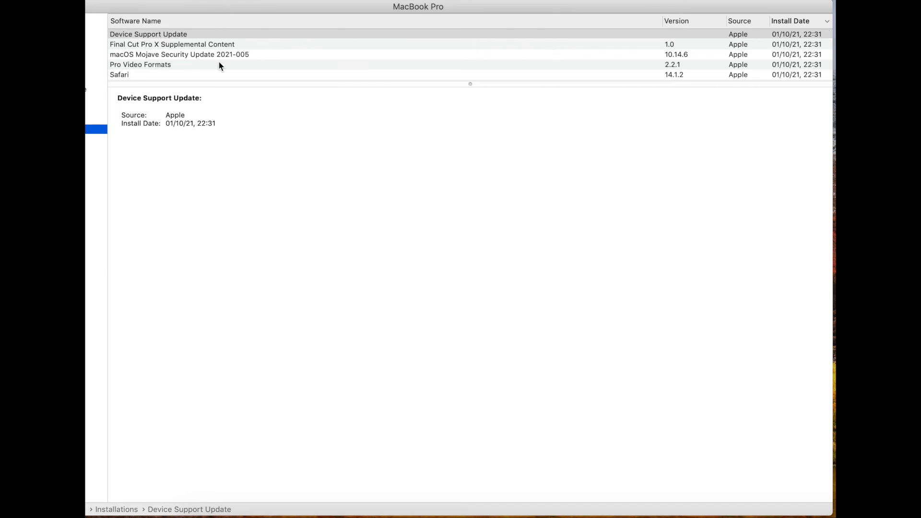
{"action": "mouse_move", "coordinate": [236, 85]}
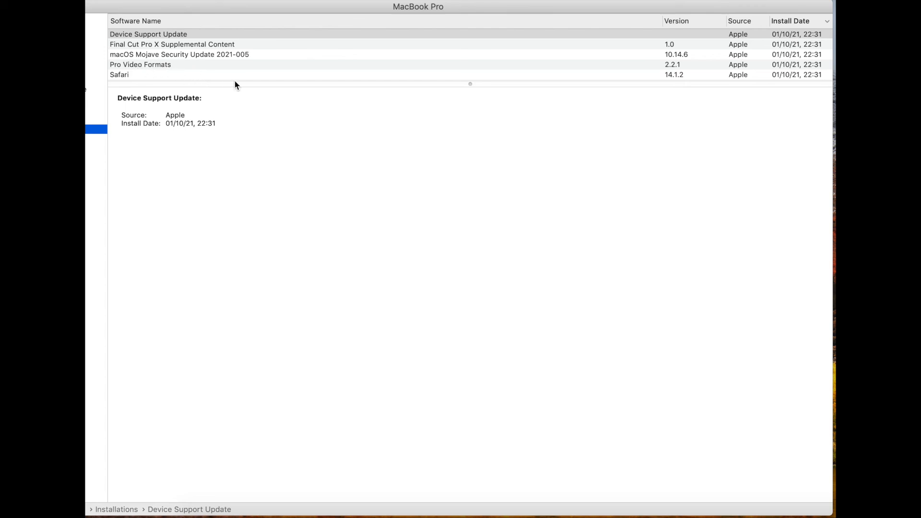
{"action": "mouse_move", "coordinate": [396, 136]}
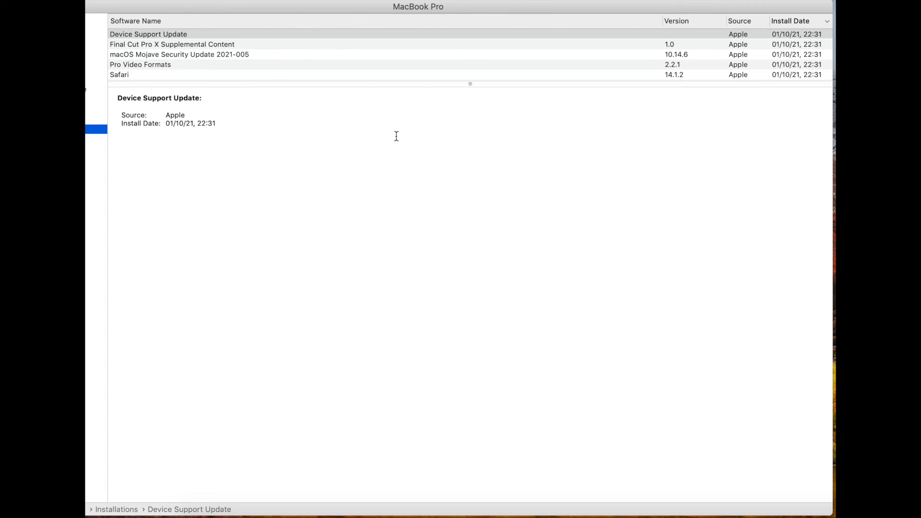
{"action": "mouse_move", "coordinate": [578, 206]}
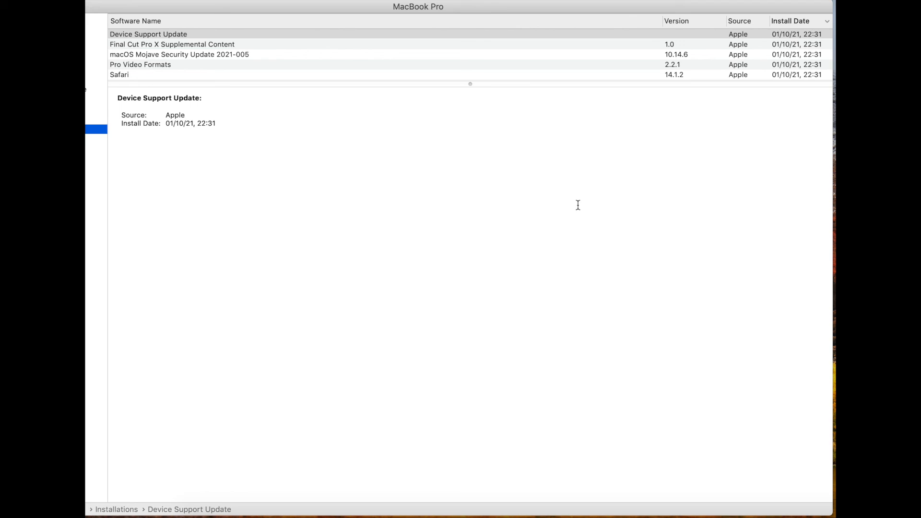
{"action": "mouse_move", "coordinate": [631, 141]}
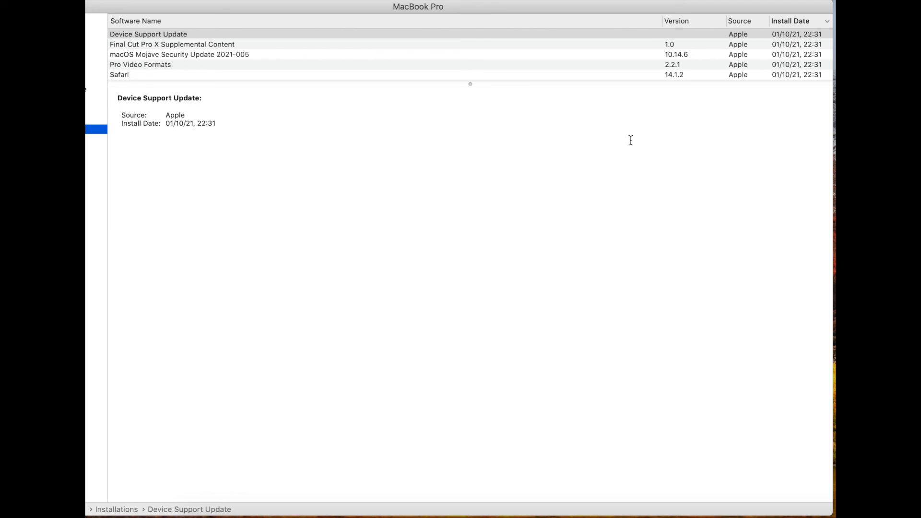
{"action": "mouse_move", "coordinate": [674, 122]}
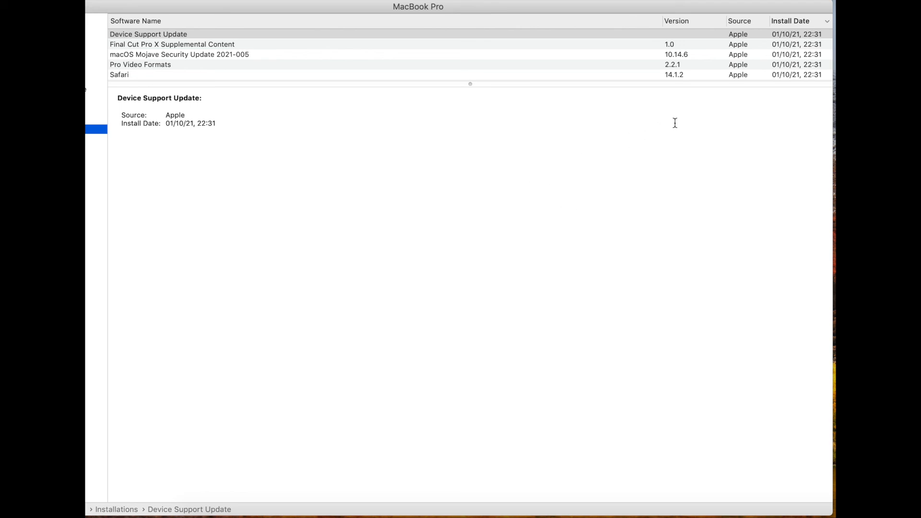
{"action": "mouse_move", "coordinate": [693, 114]}
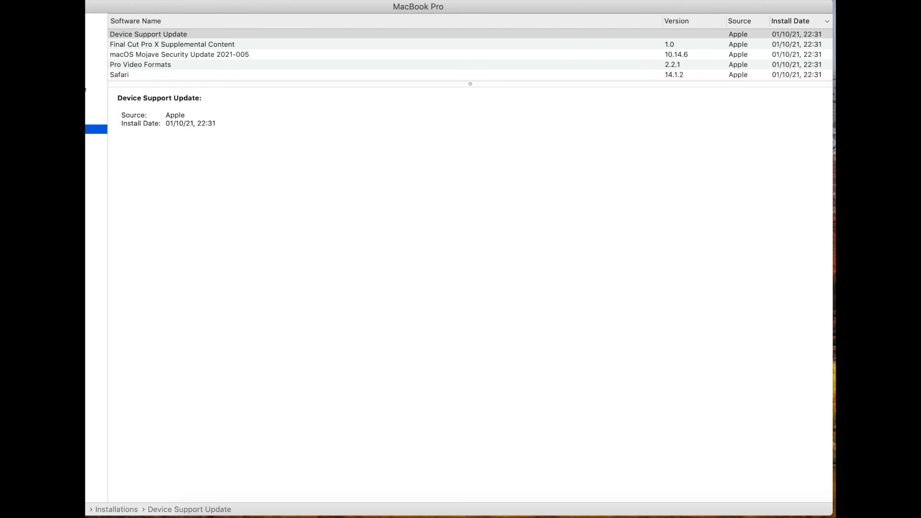
{"action": "mouse_move", "coordinate": [245, 43]}
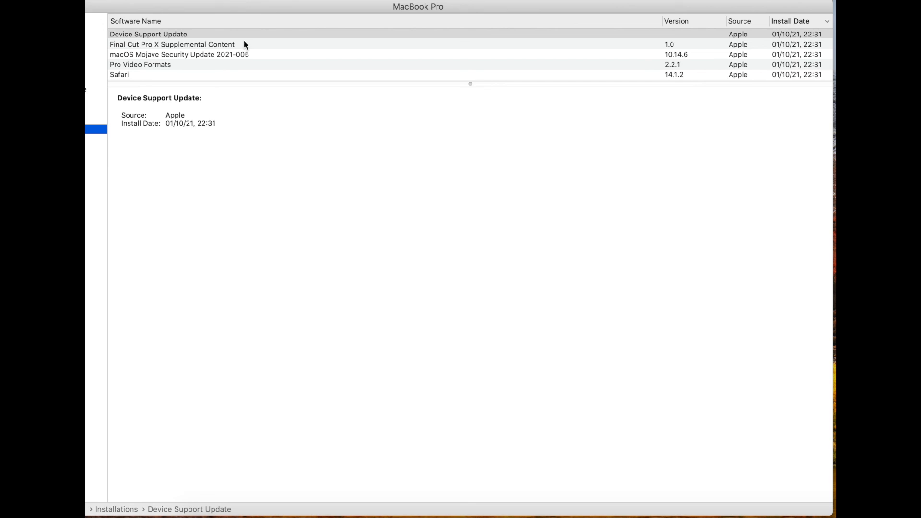